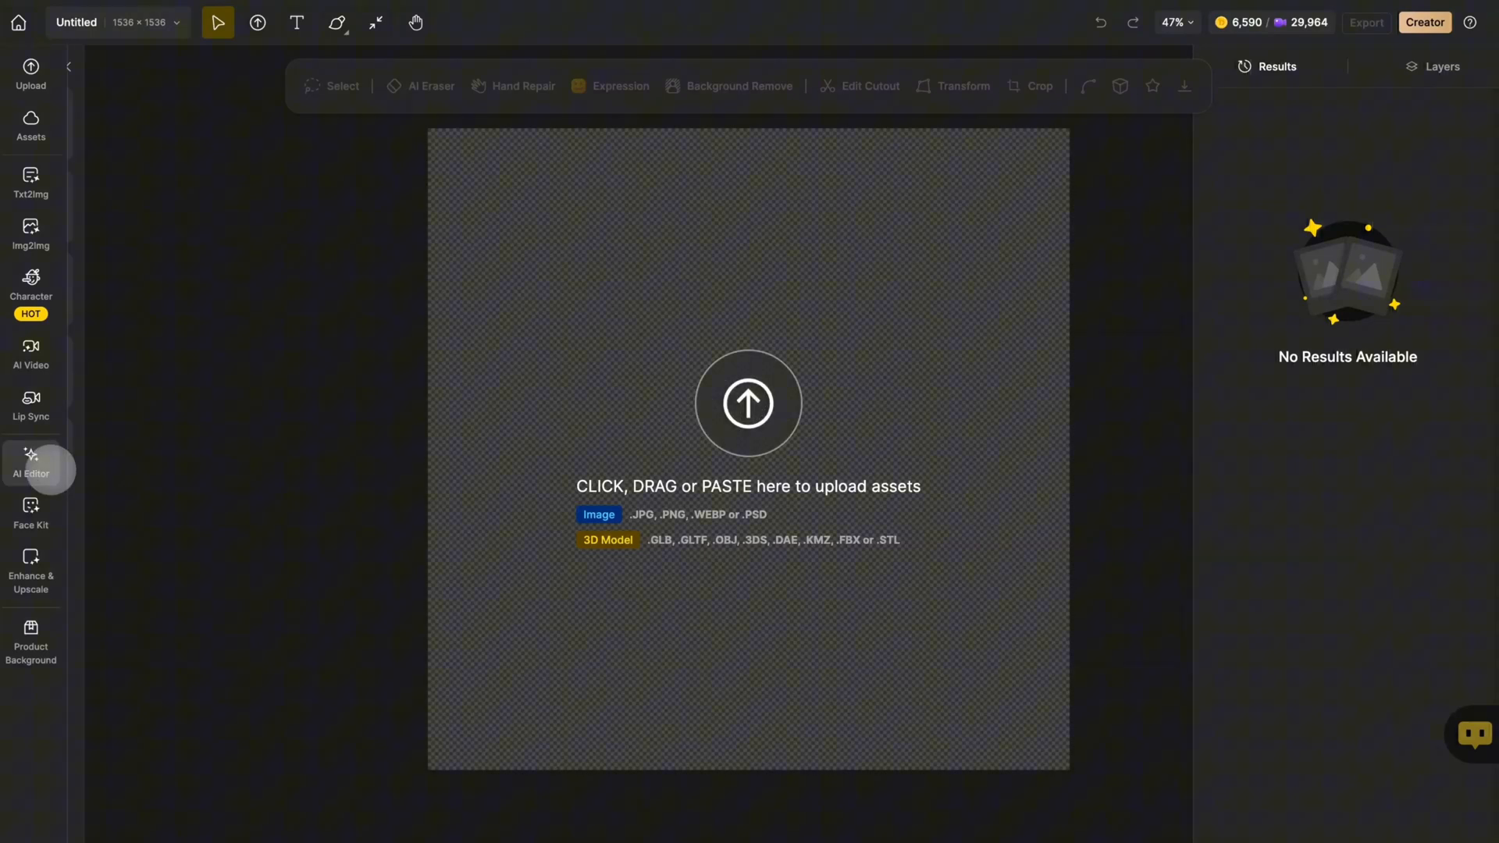
Step: Open Generative Expand from the AI Editor menu in the left sidebar
{"action": "left_click", "coordinate": [31, 460]}
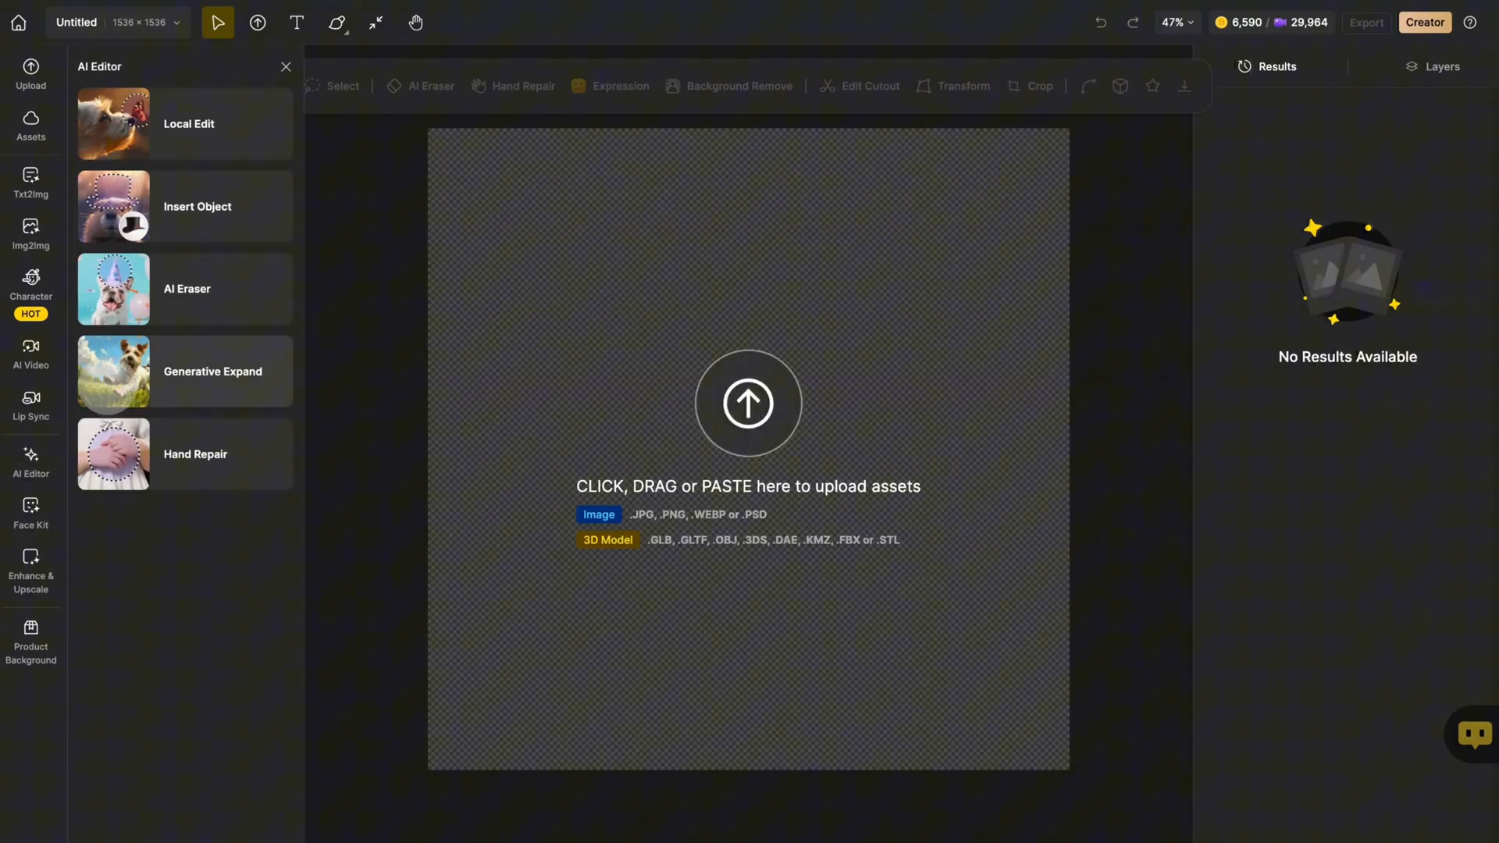
{"action": "left_click", "coordinate": [213, 371]}
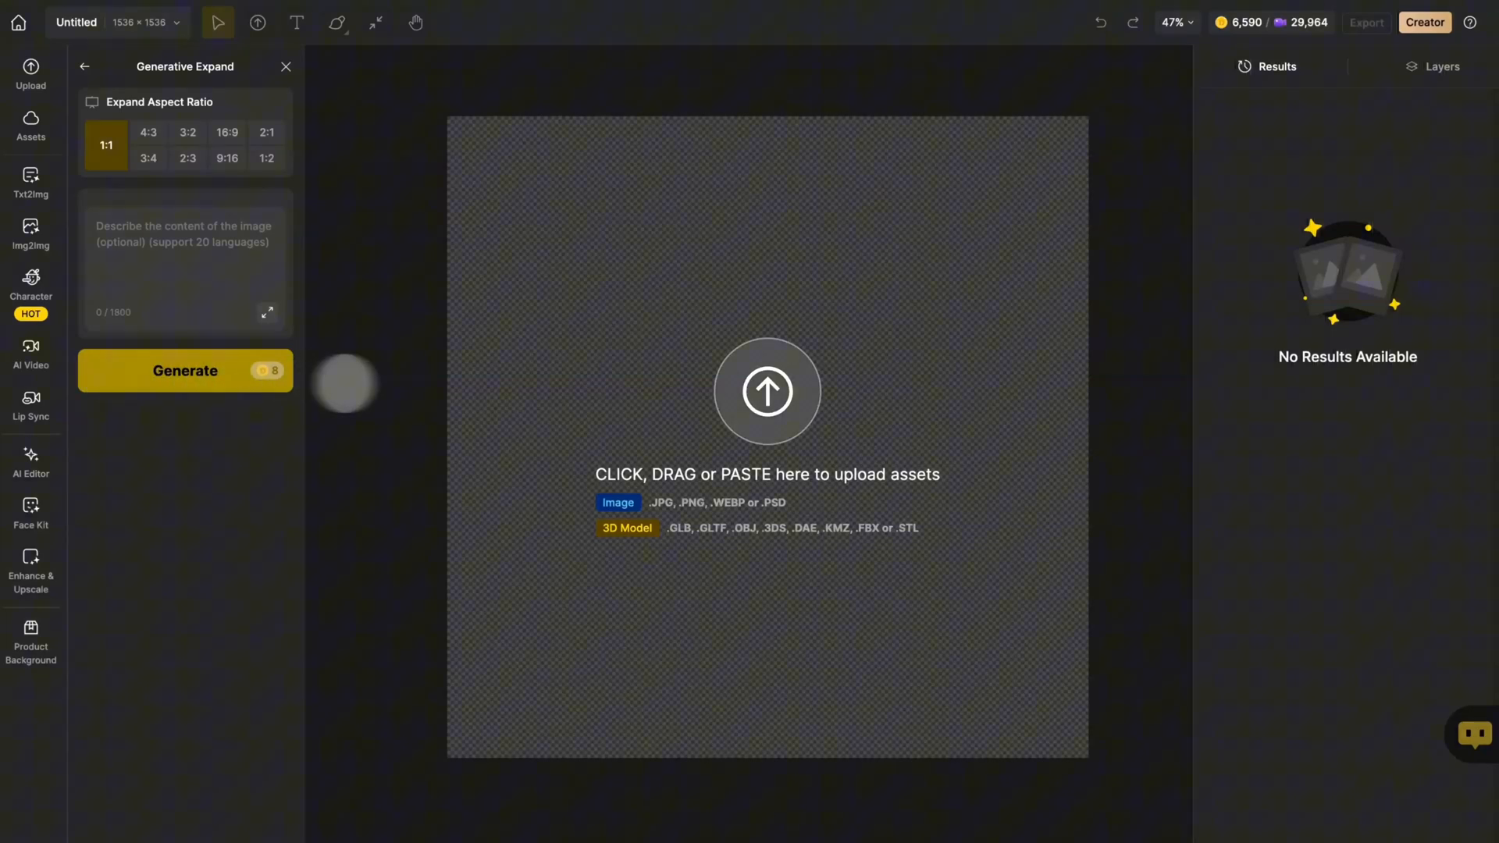
{"action": "mouse_move", "coordinate": [767, 391]}
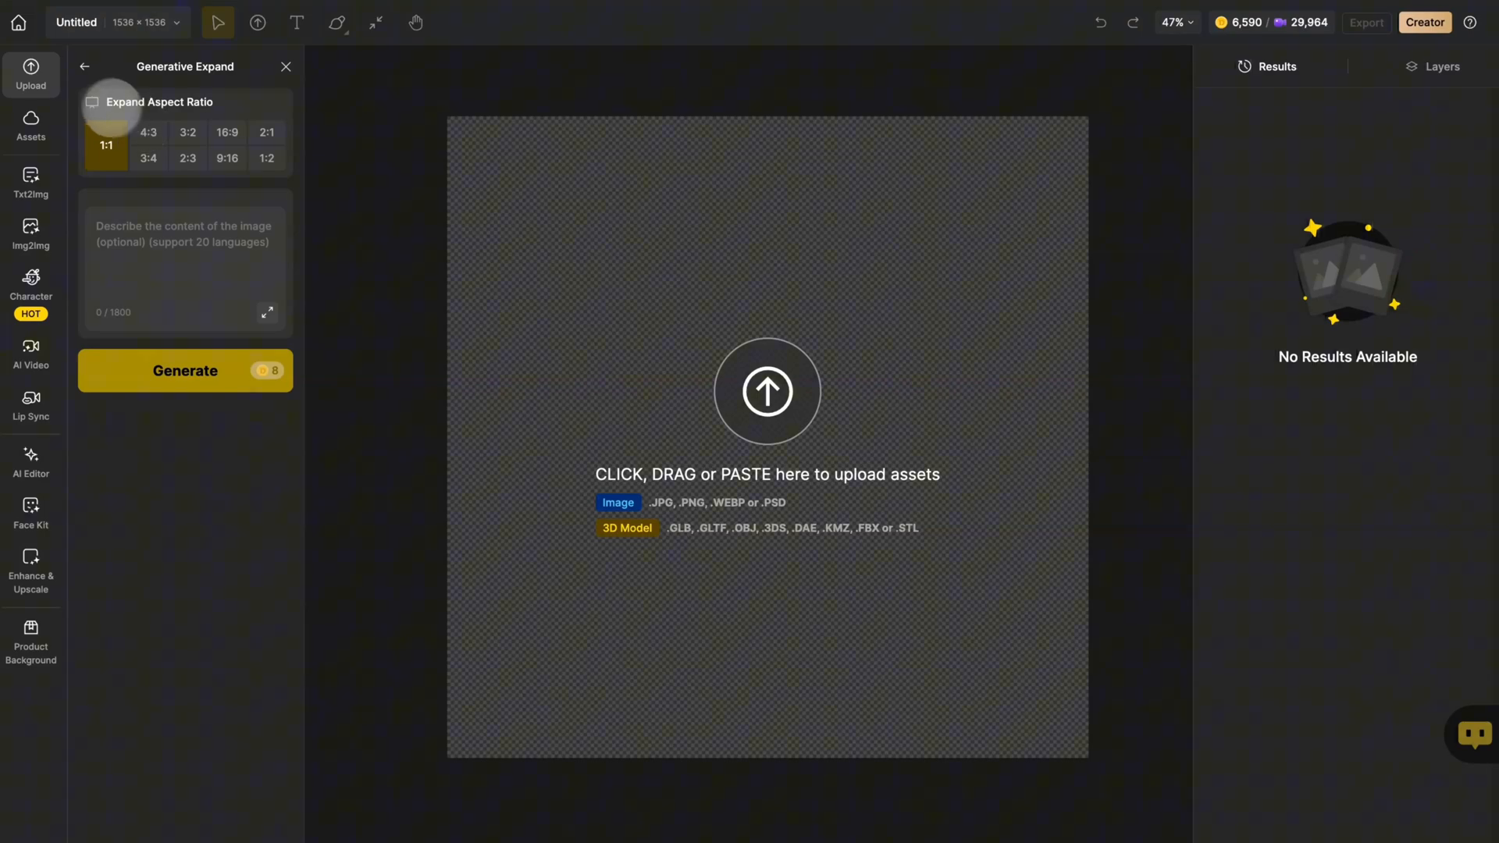
Step: Upload peace sign boy.png from Downloads onto the canvas
{"action": "left_click", "coordinate": [766, 390]}
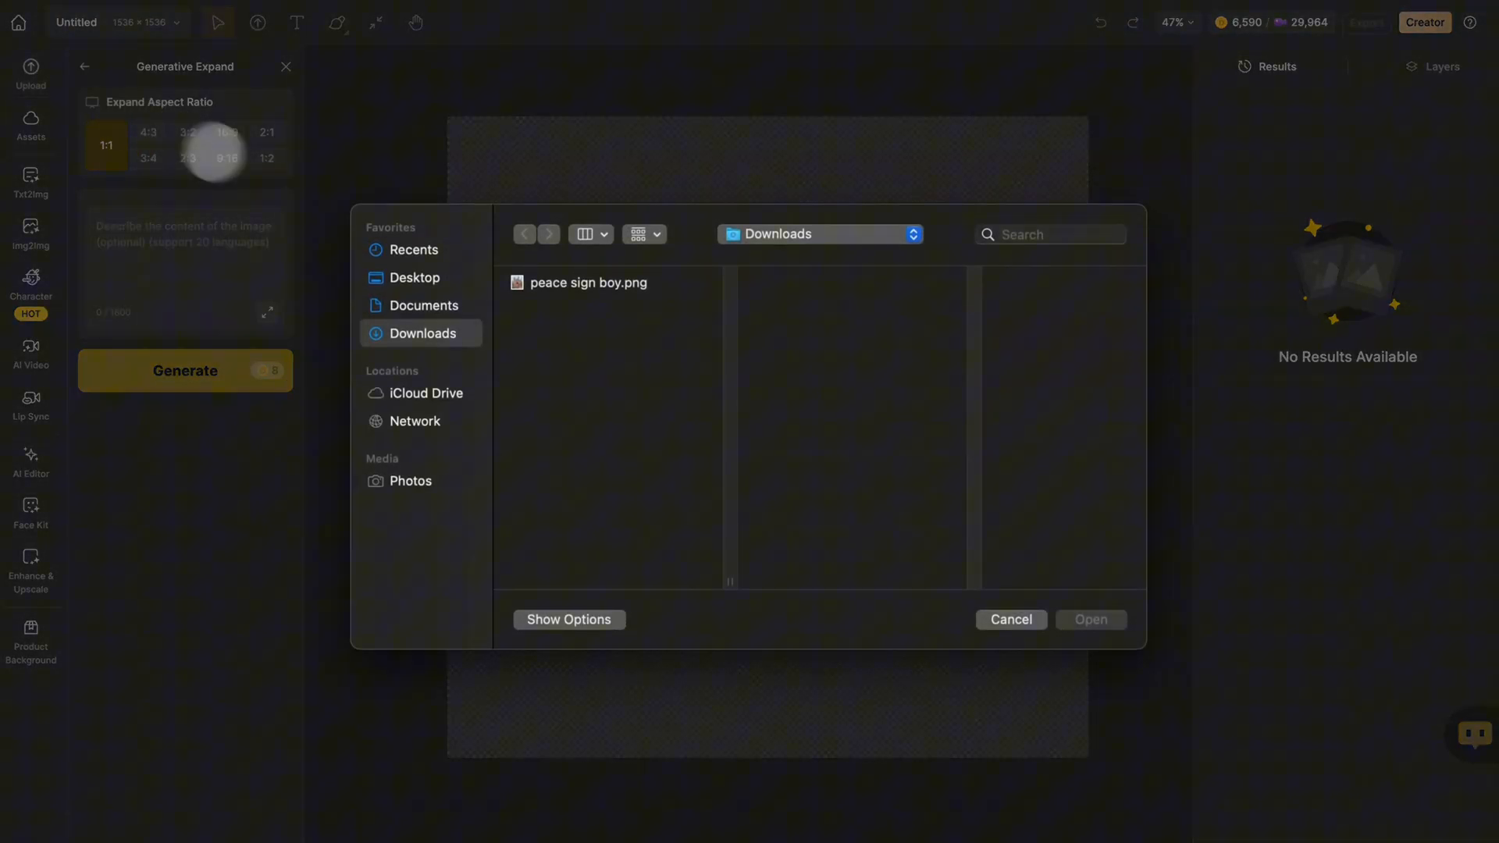
{"action": "left_click", "coordinate": [587, 282]}
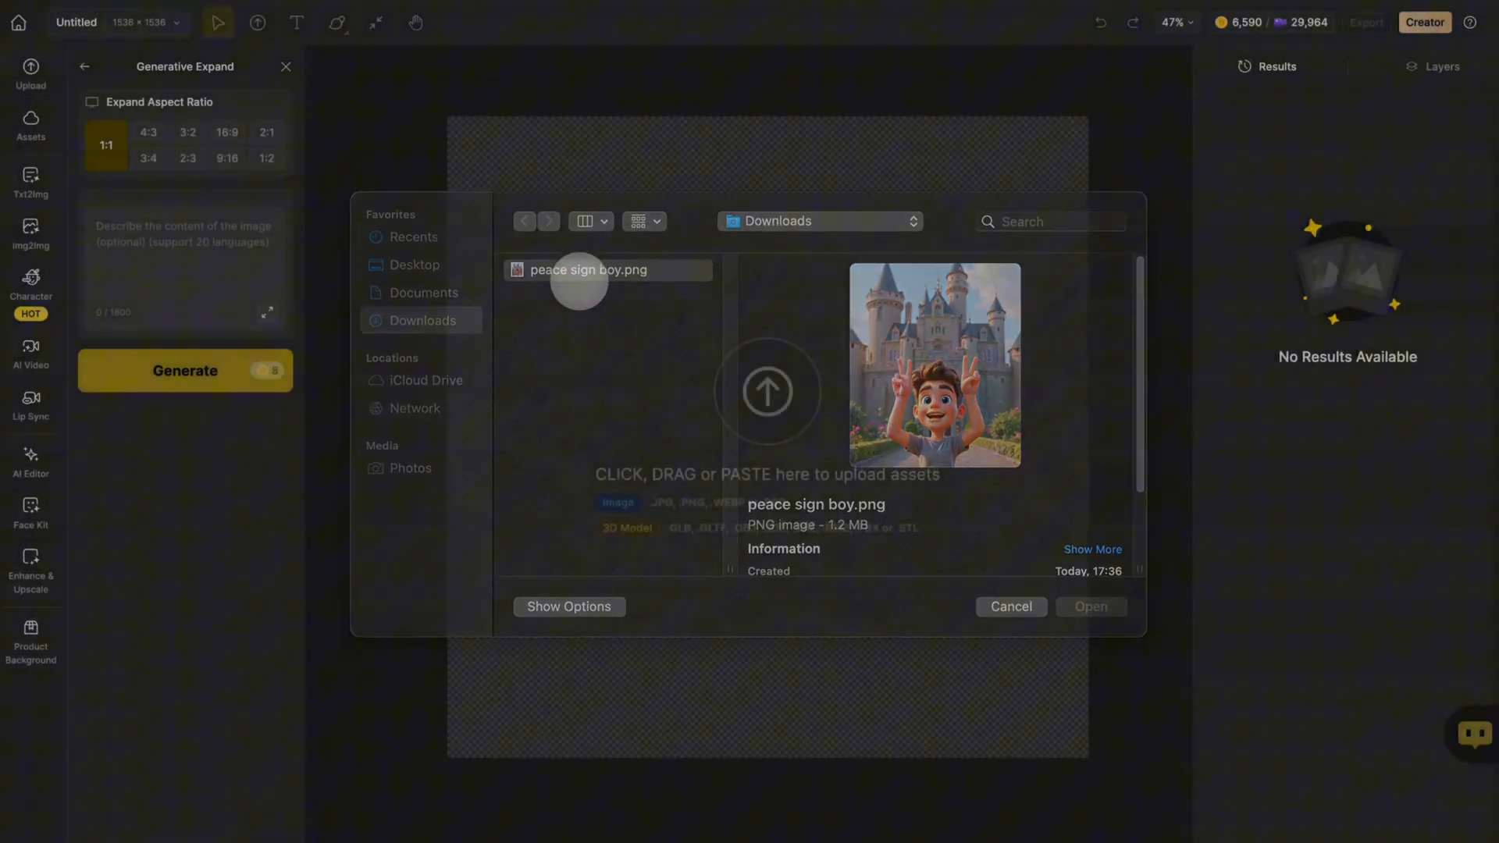
{"action": "left_click", "coordinate": [1090, 606]}
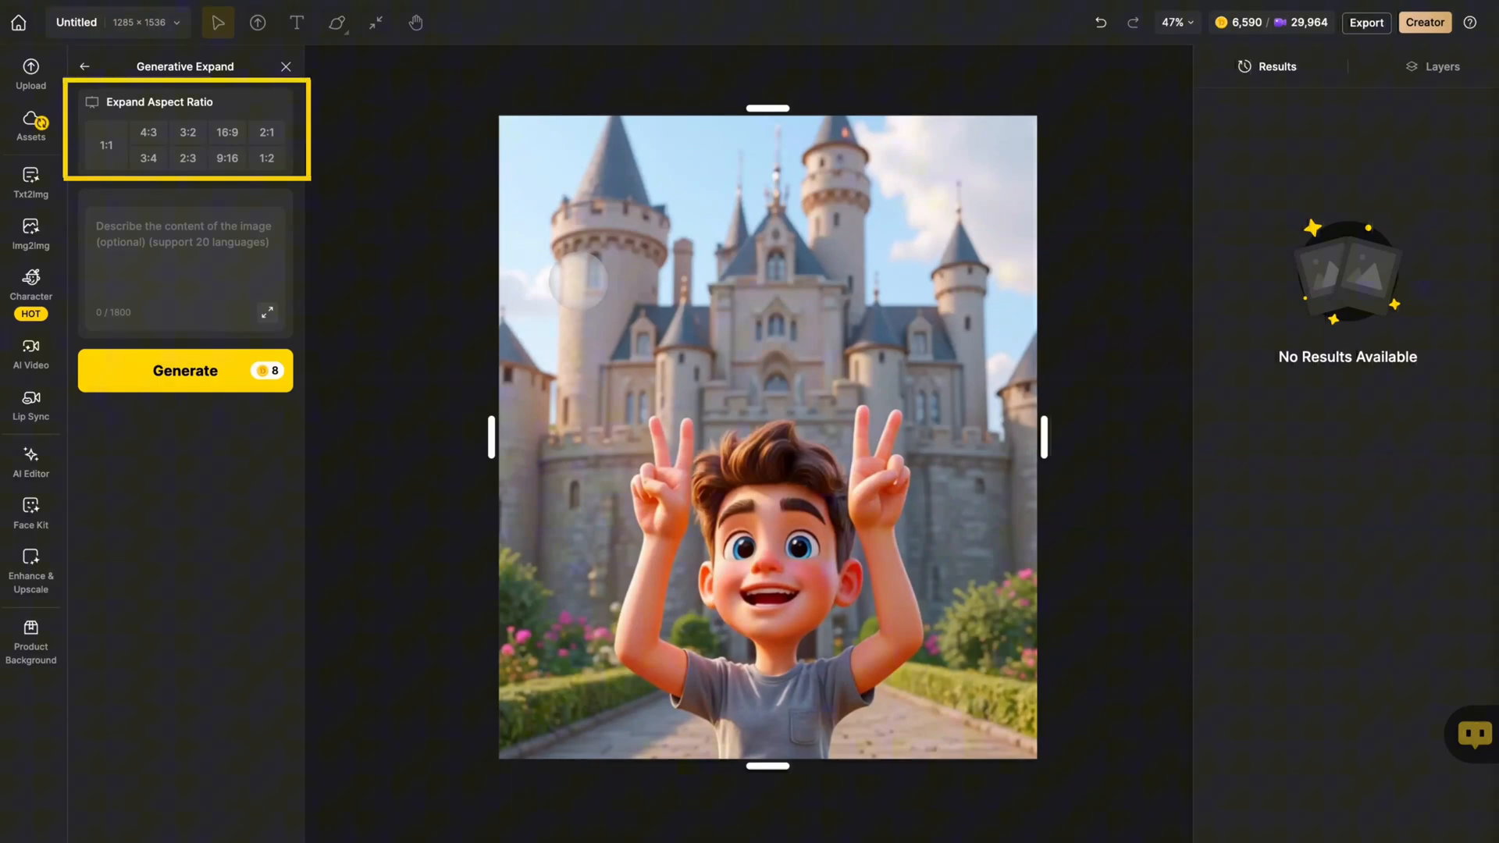
Step: Try the square, 4:3 and 16:9 expand presets and centre the photo
{"action": "left_click", "coordinate": [105, 145]}
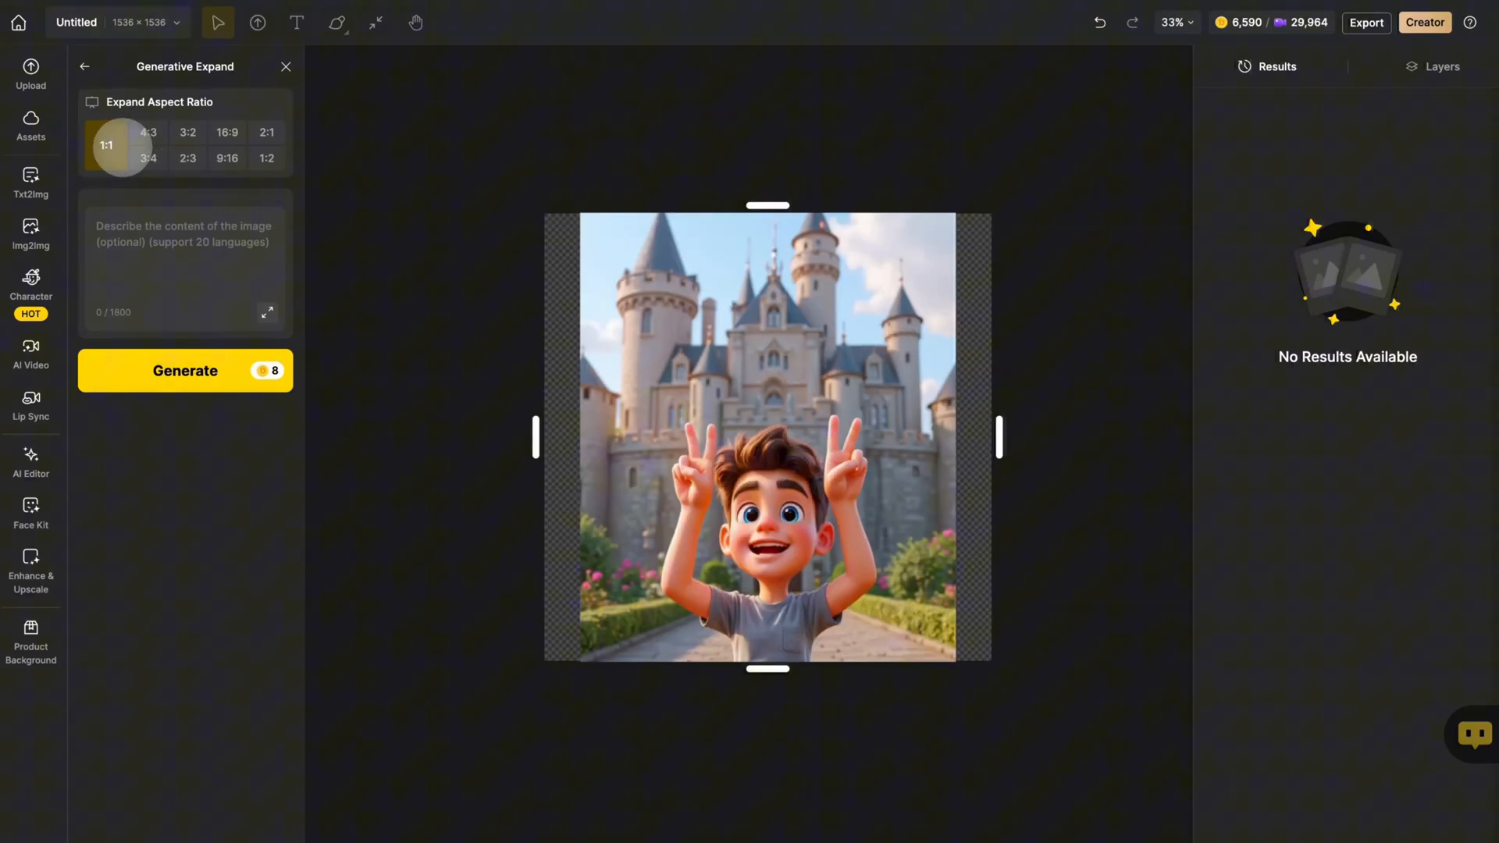
{"action": "left_click", "coordinate": [148, 133]}
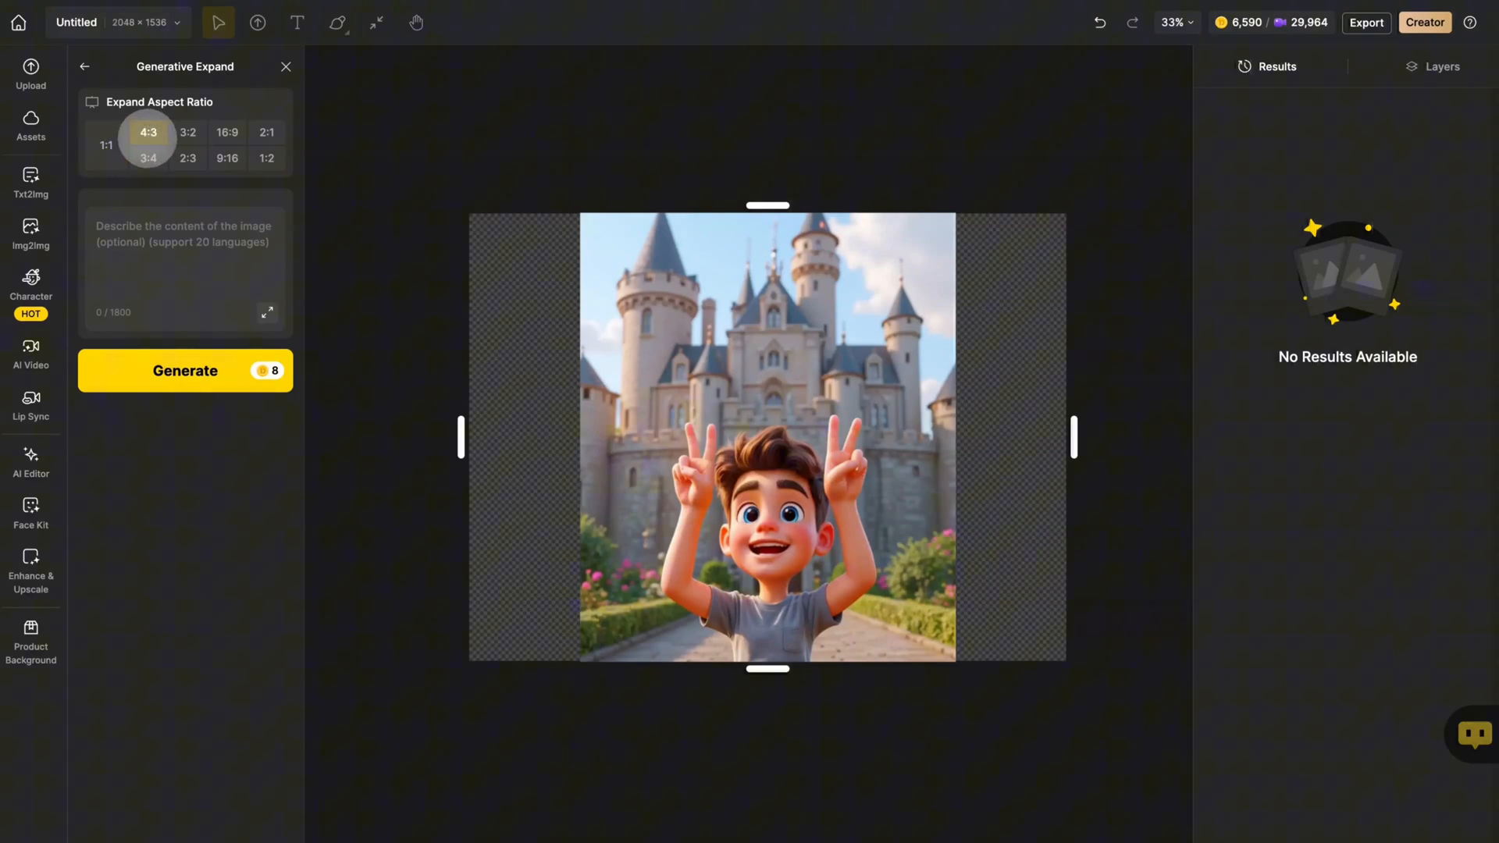
{"action": "left_click", "coordinate": [226, 132]}
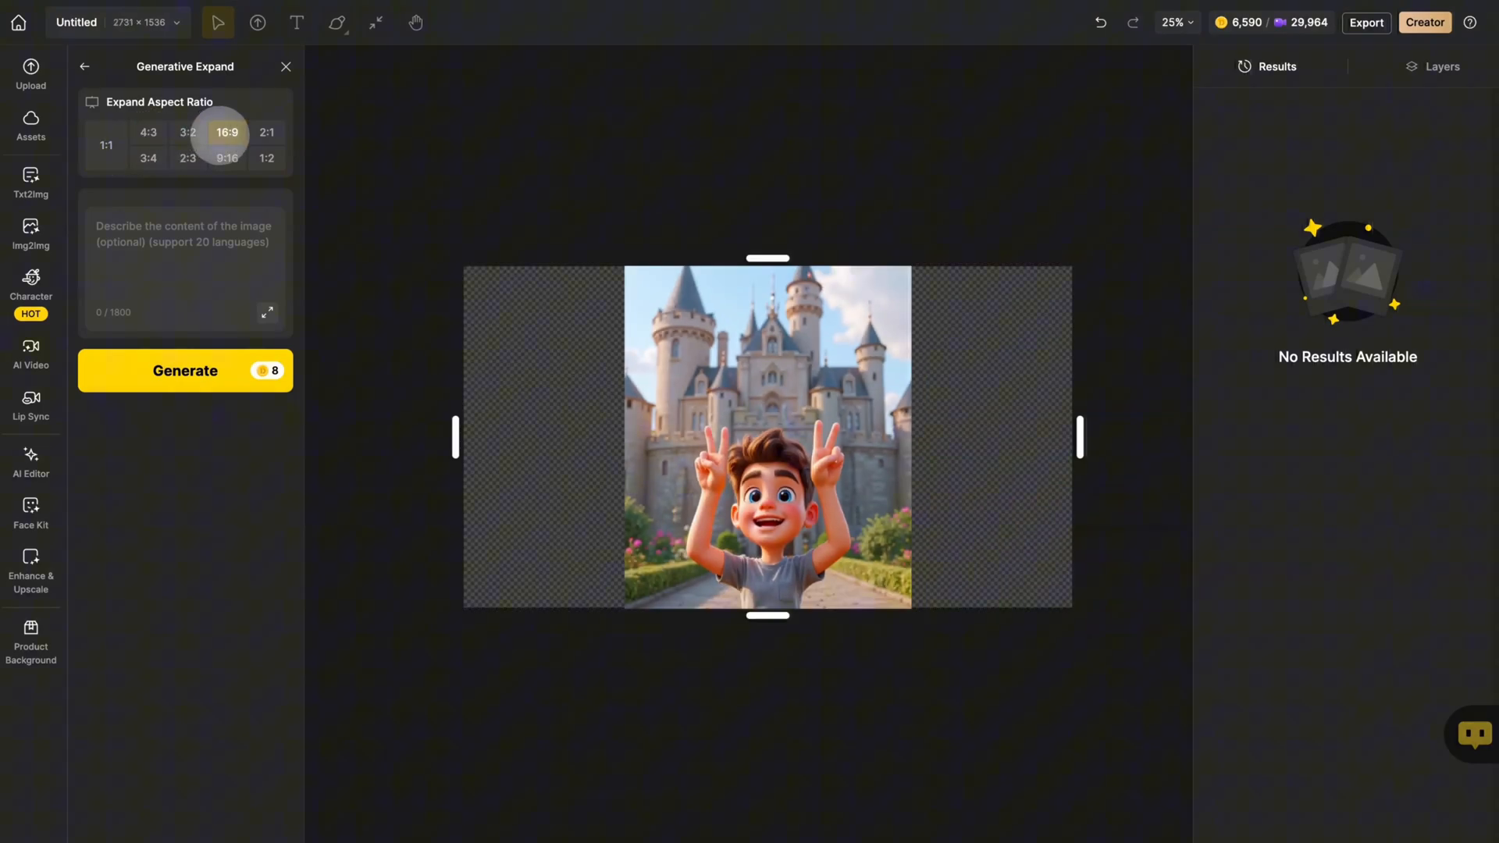
{"action": "left_click", "coordinate": [226, 132]}
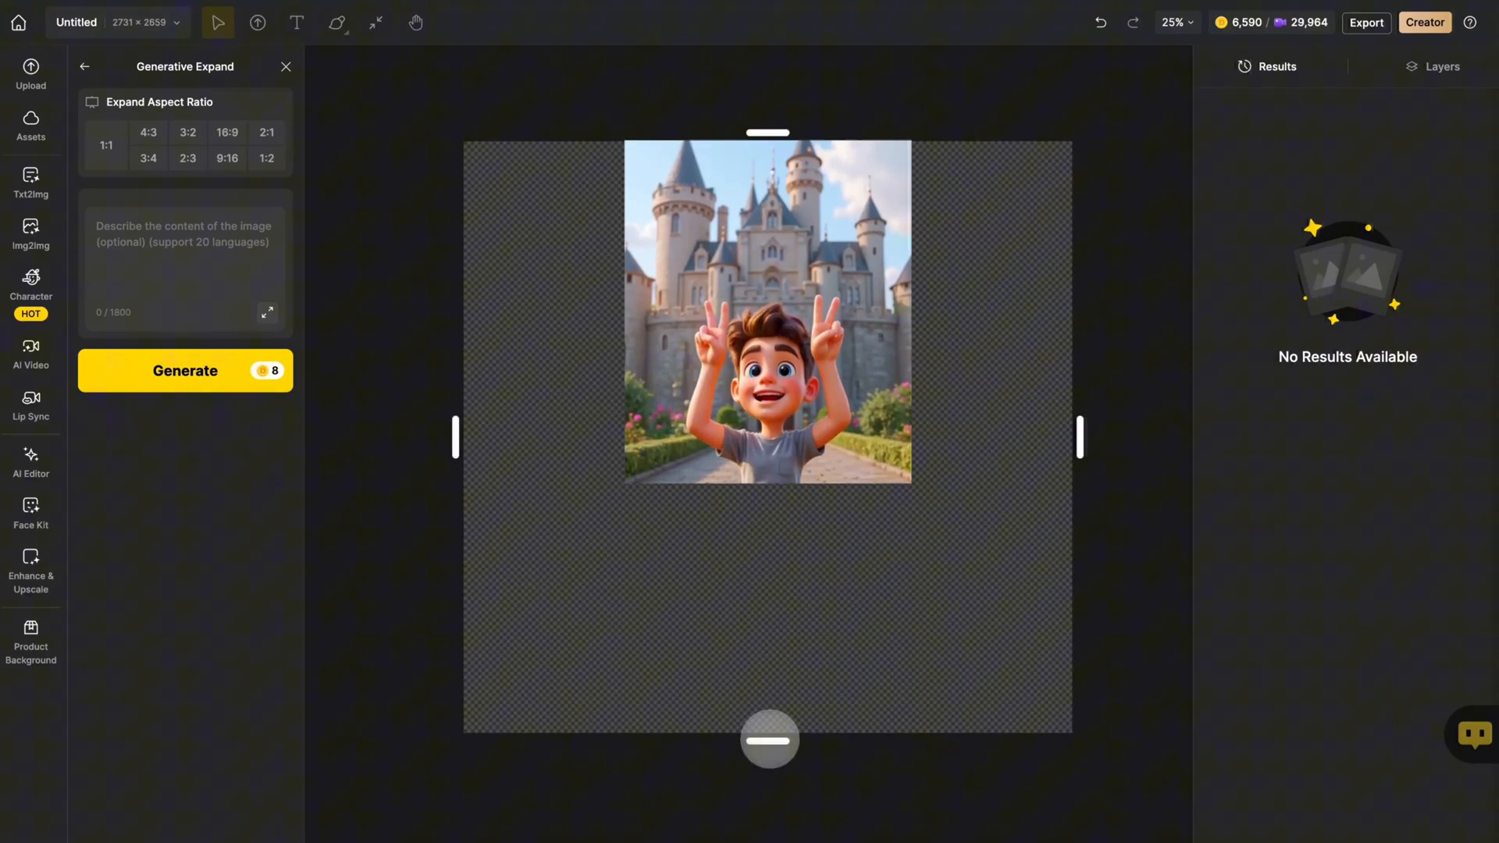
{"action": "left_click", "coordinate": [106, 145]}
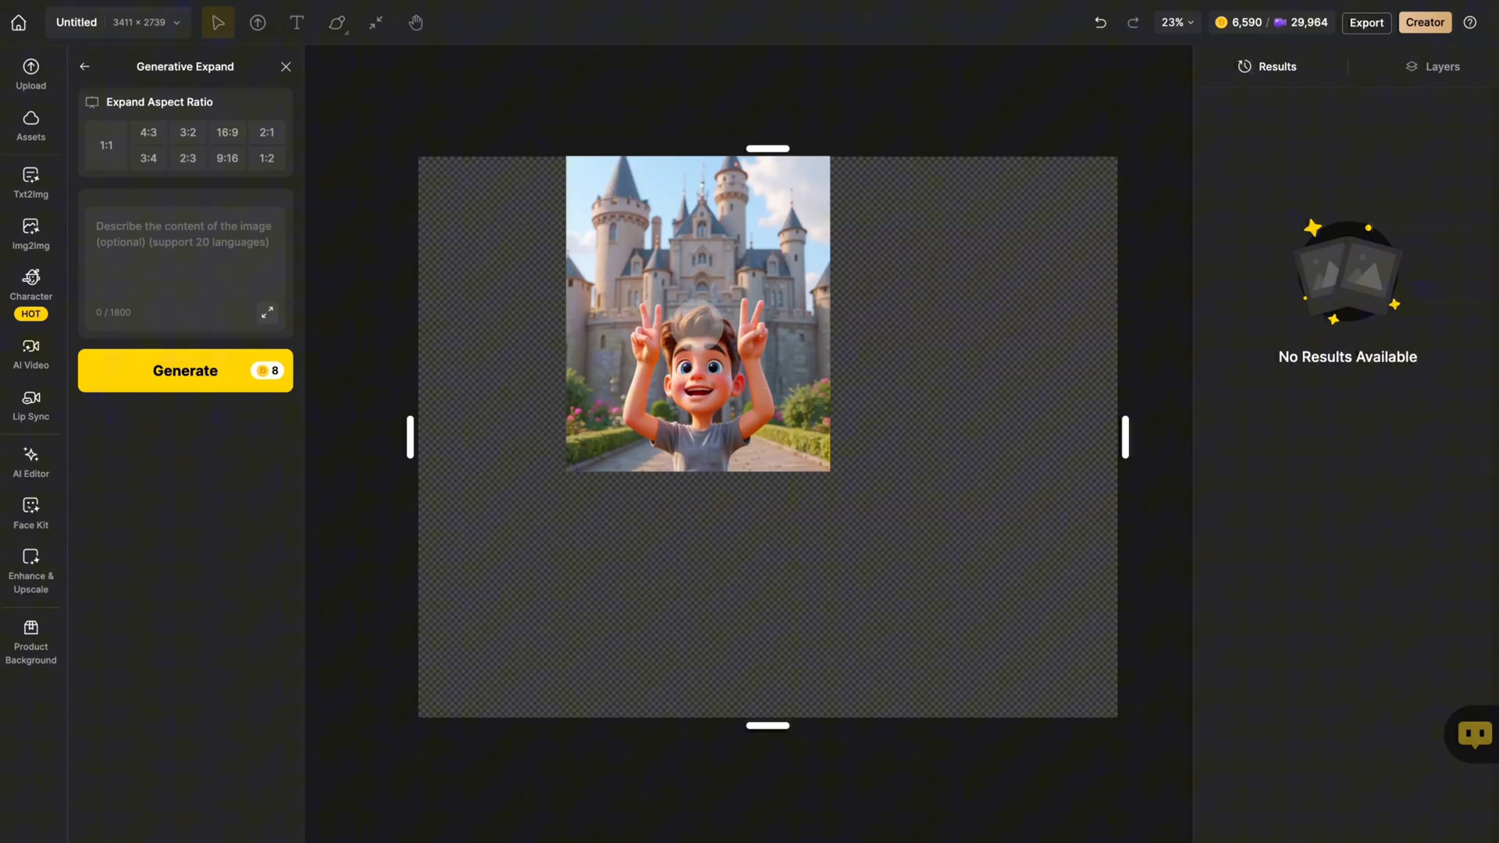
{"action": "left_click_drag", "start_coordinate": [697, 315], "coordinate": [865, 468]}
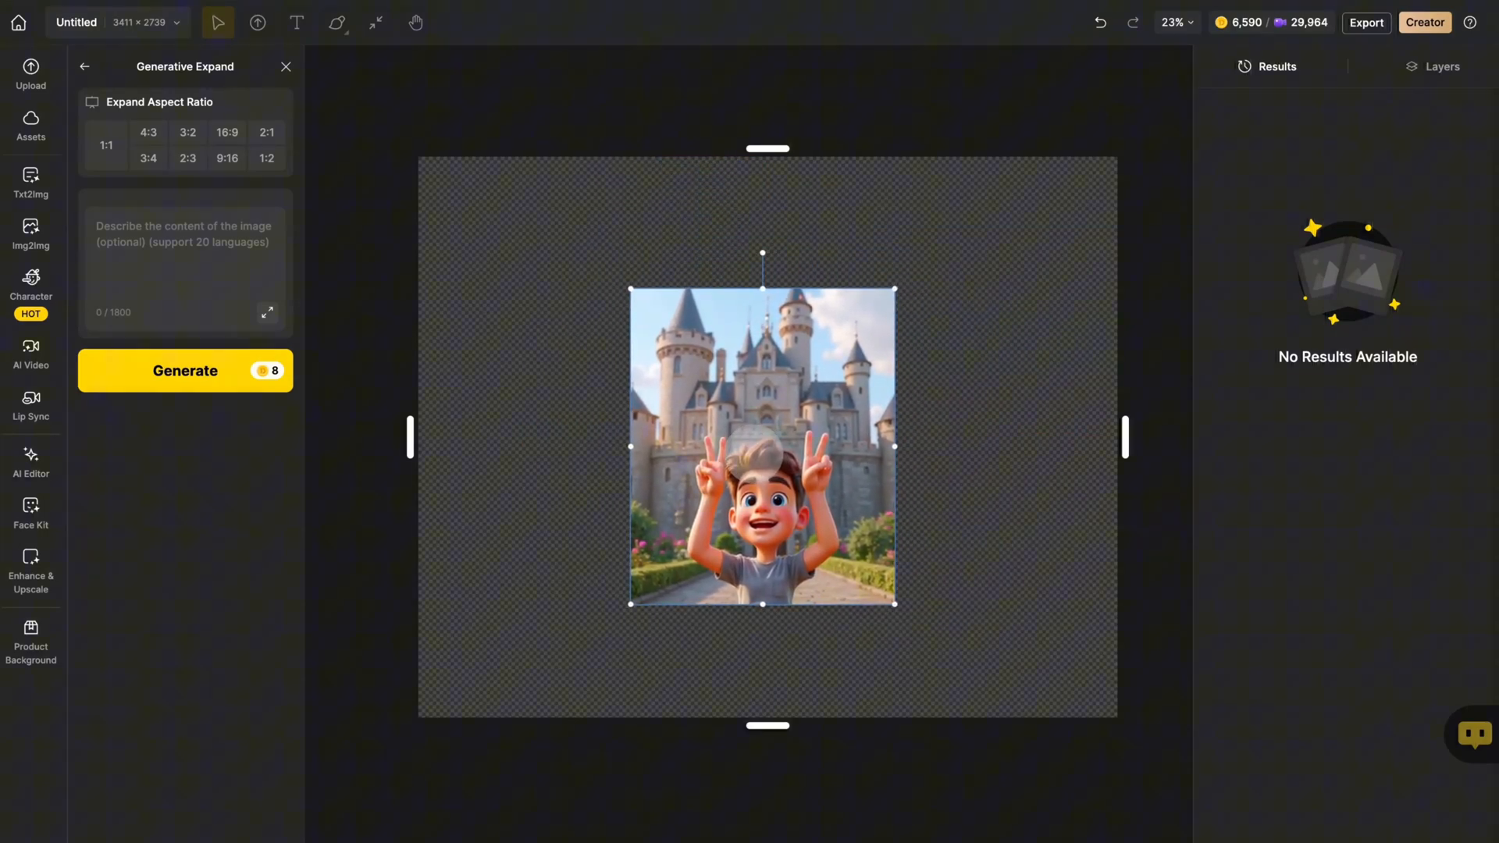
Step: Choose the 9:16 portrait frame and scale the photo to the frame's width
{"action": "left_click", "coordinate": [227, 158]}
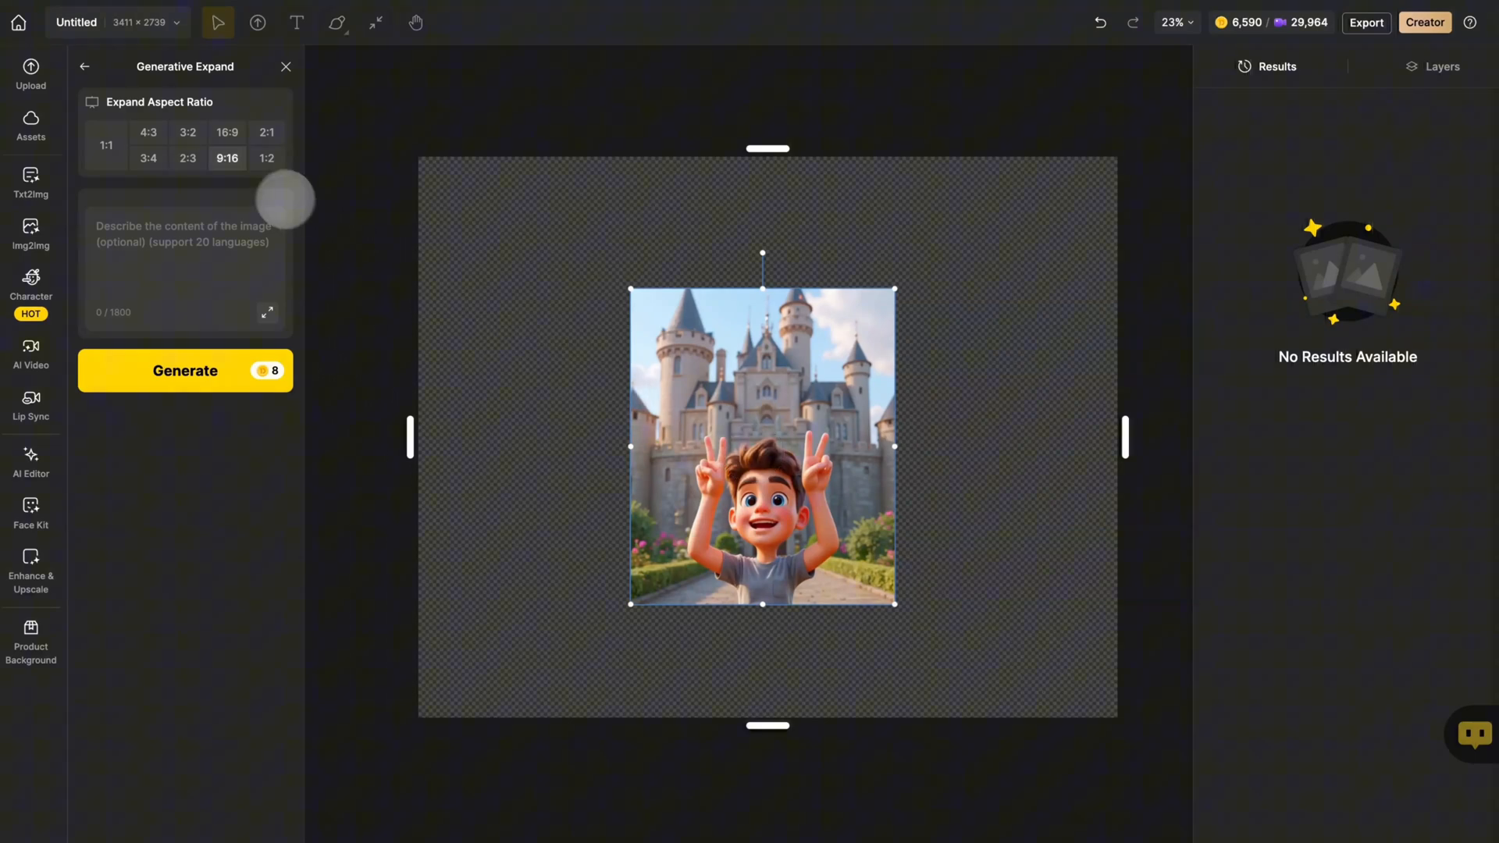
{"action": "left_click", "coordinate": [228, 158]}
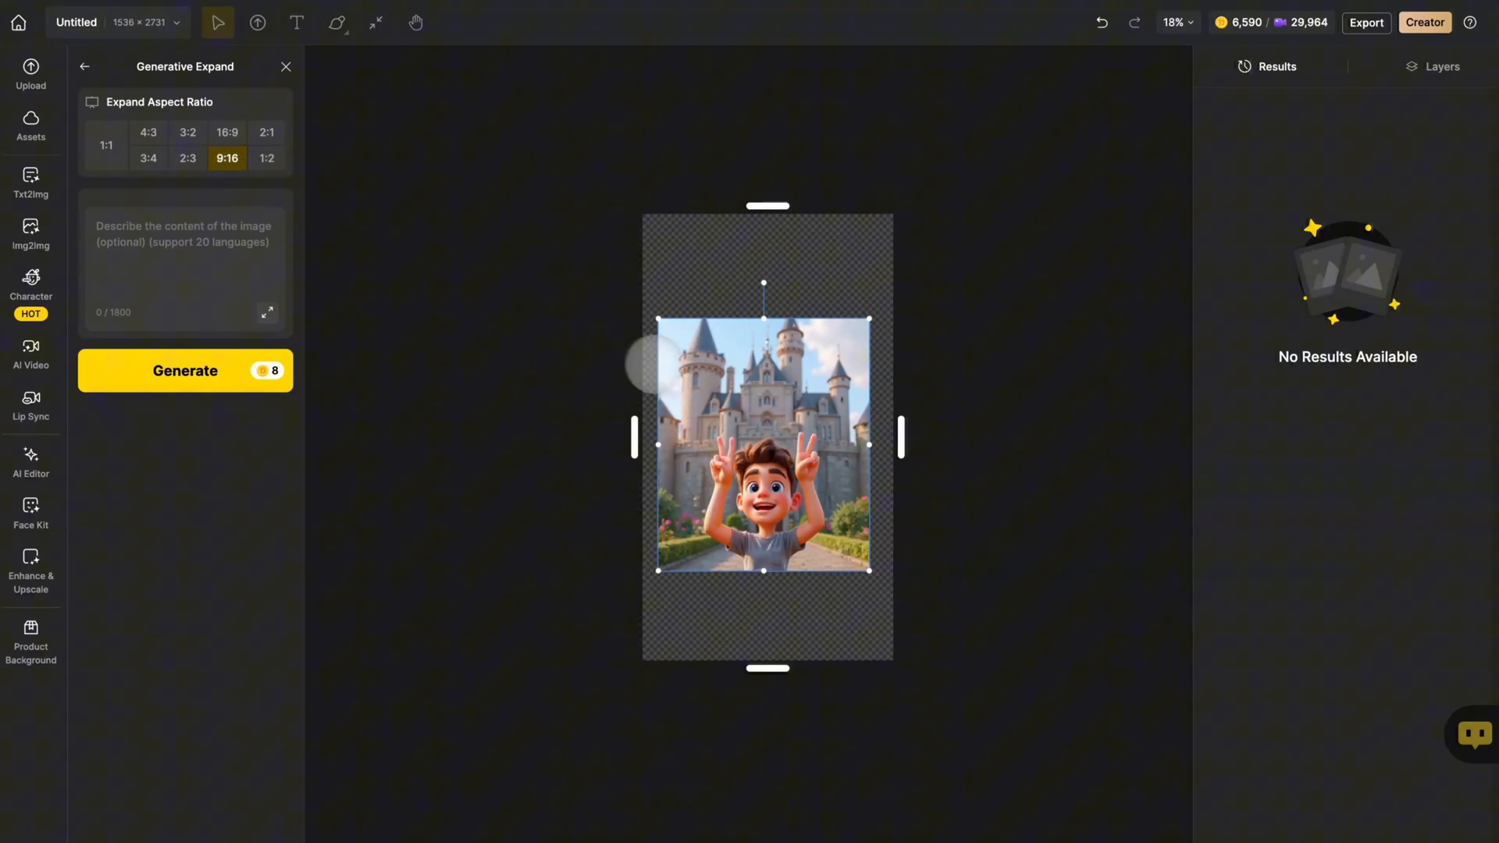
{"action": "left_click_drag", "start_coordinate": [763, 444], "coordinate": [748, 381]}
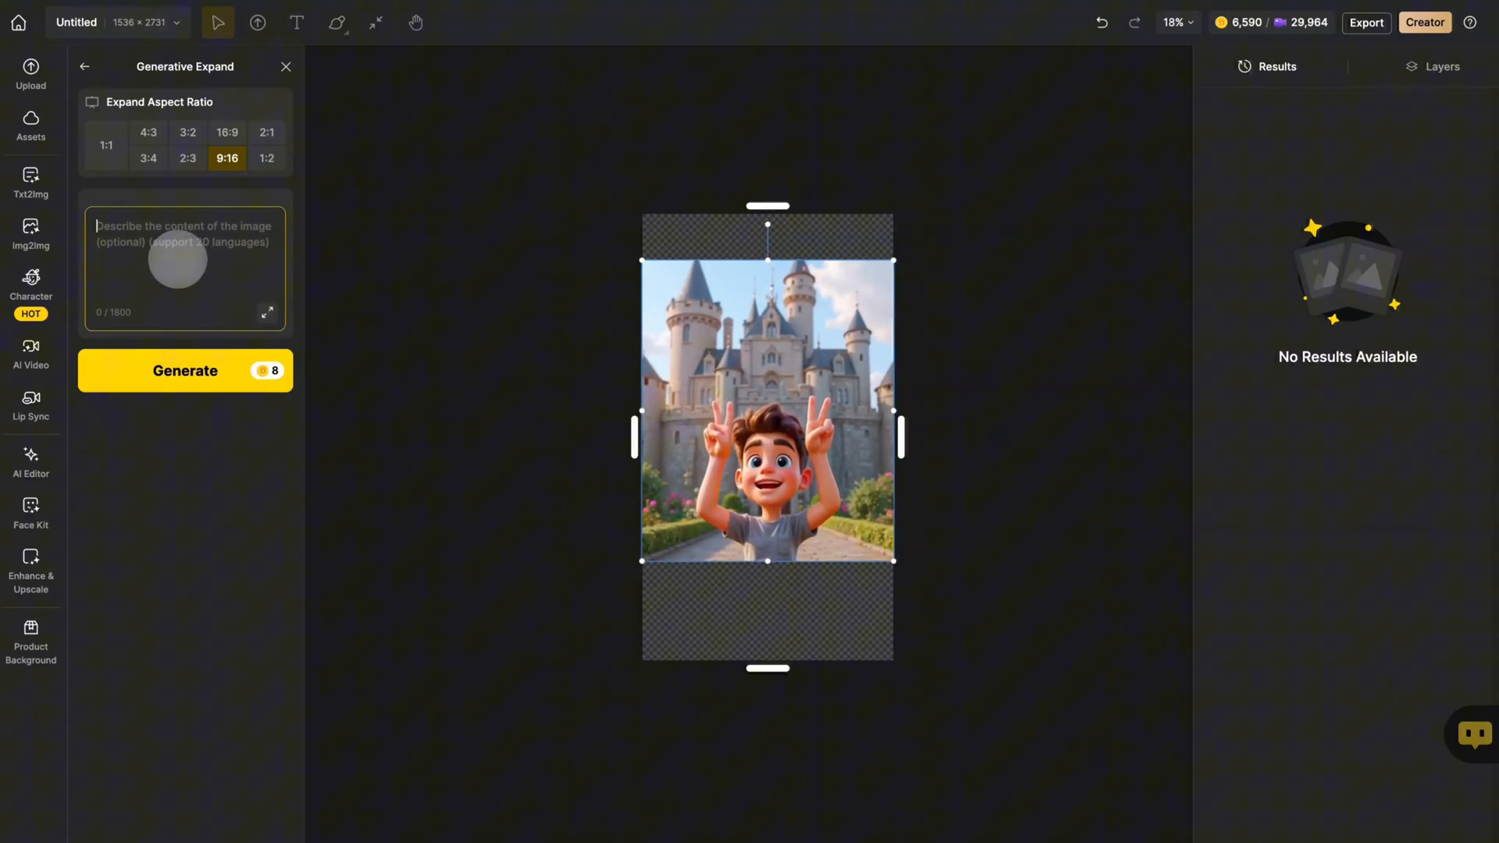
Step: Enter the prompt 'A boy stands in front of a castle with his face facing the camera, wearing blue jeans'
{"action": "type", "text": "A boy stands in front of a castle with his face facing the camera, wearing blue jeans on his lower body"}
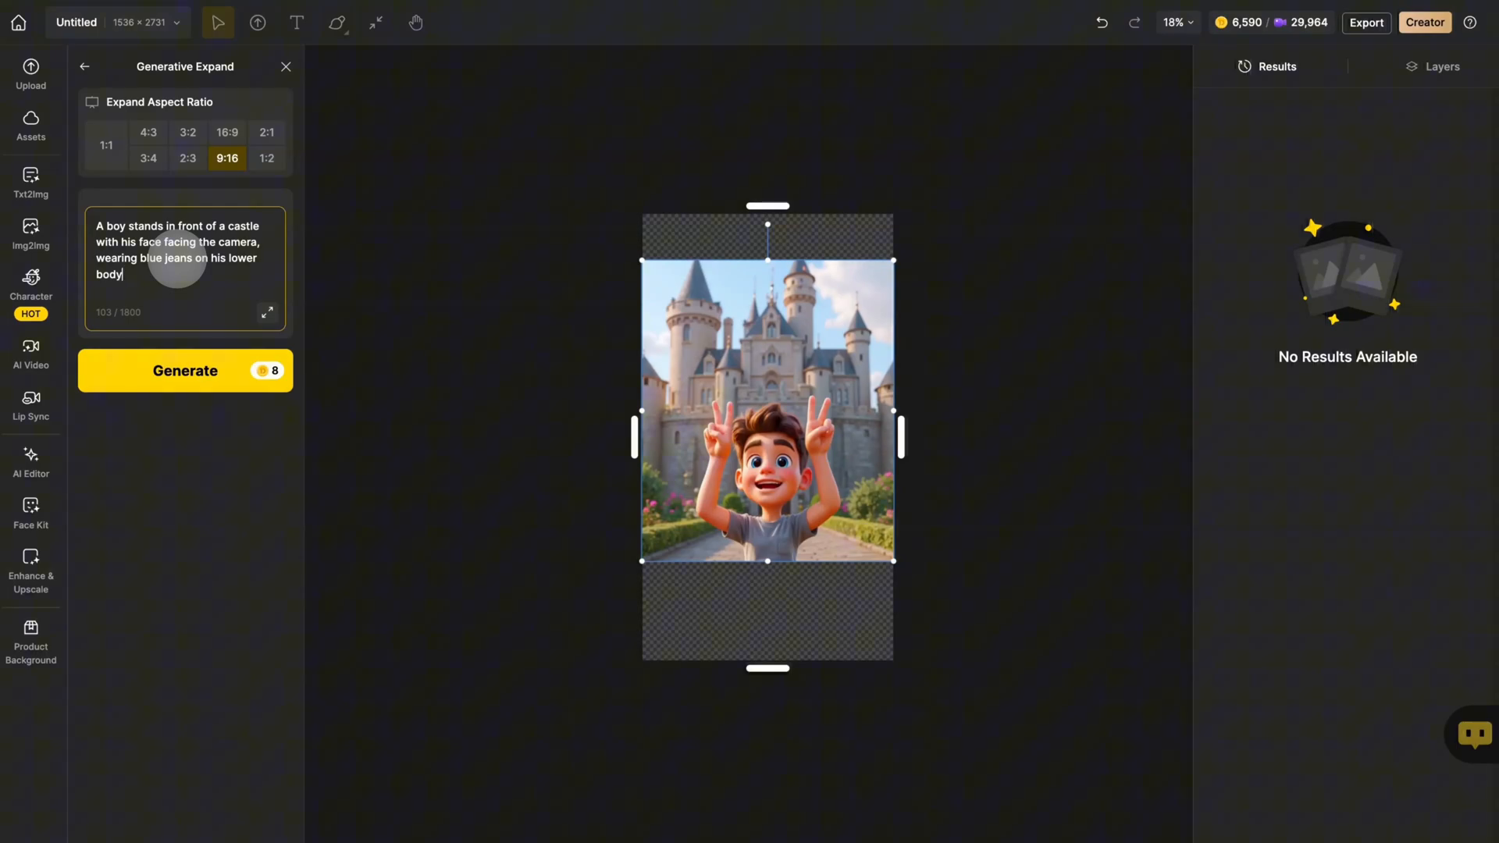
{"action": "left_click", "coordinate": [184, 371]}
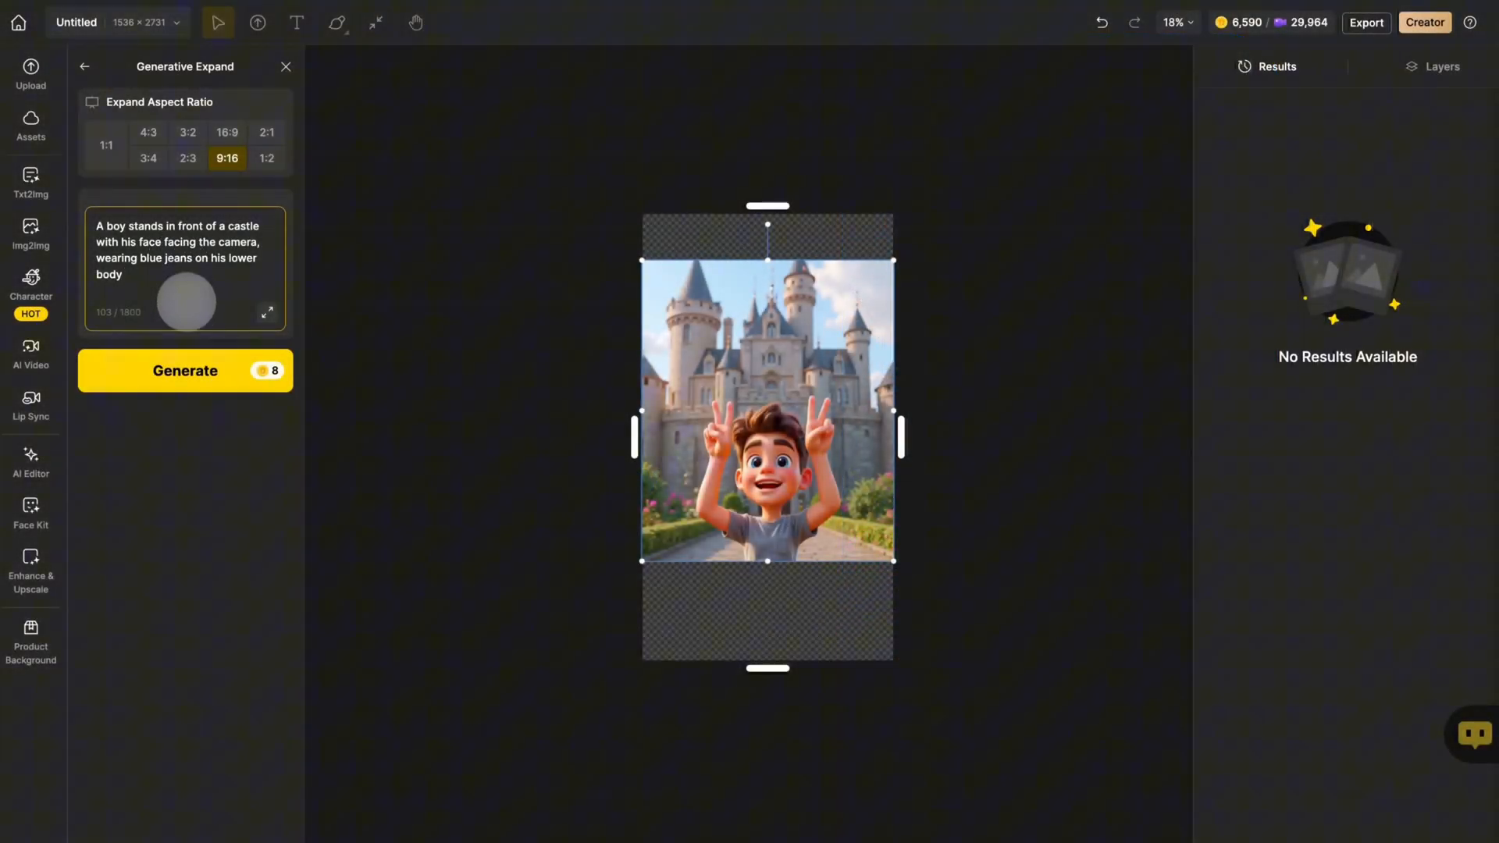
Step: Generate four expanded portrait versions and preview one of the results
{"action": "left_click", "coordinate": [184, 371]}
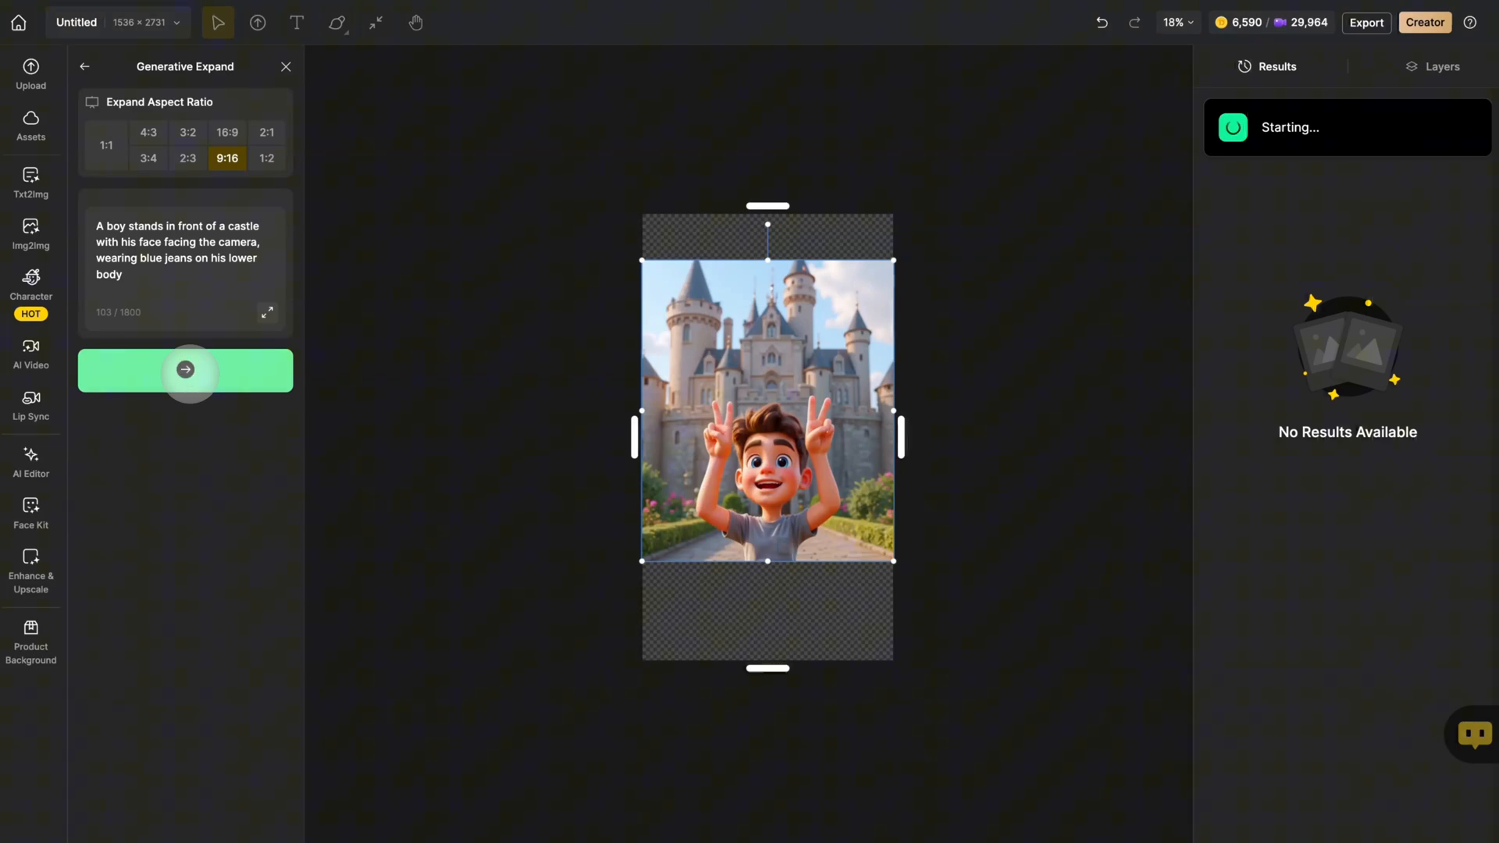
{"action": "left_click", "coordinate": [186, 371]}
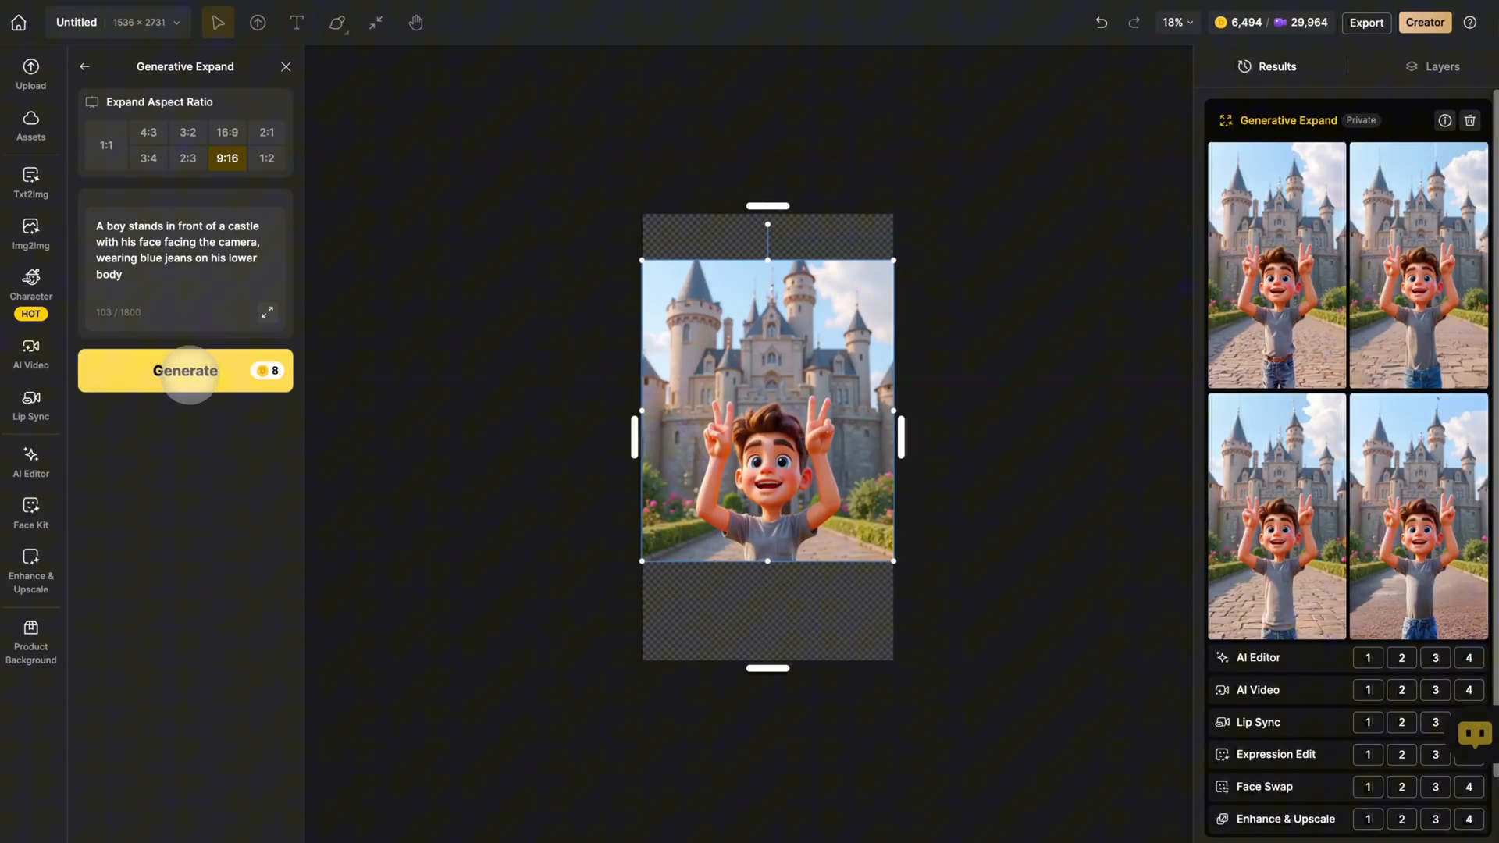
{"action": "left_click", "coordinate": [185, 371]}
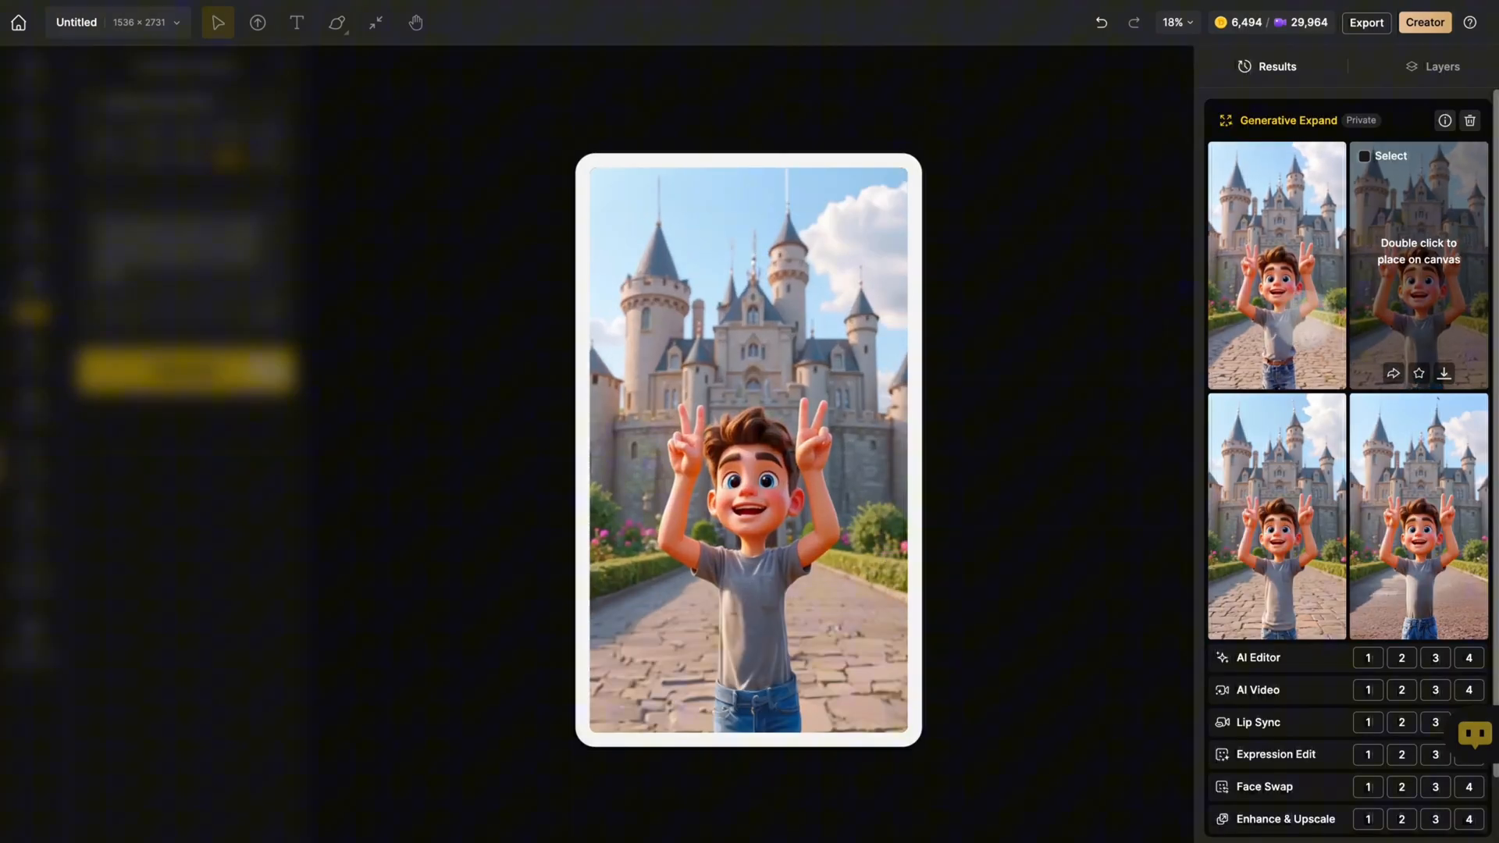